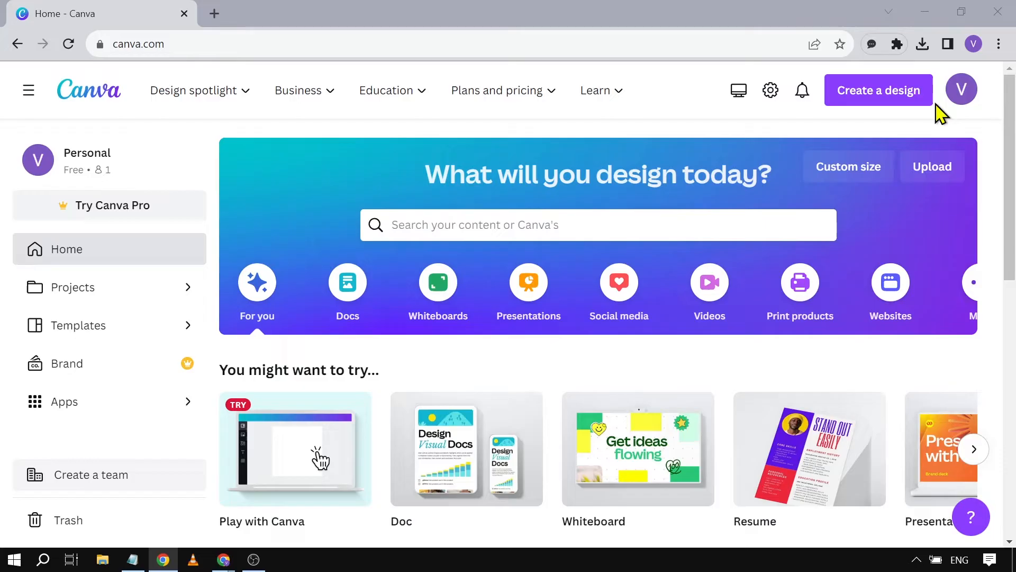
Check the account details, then enter 'resume' in Canva's home search bar.
{"action": "left_click", "coordinate": [961, 89]}
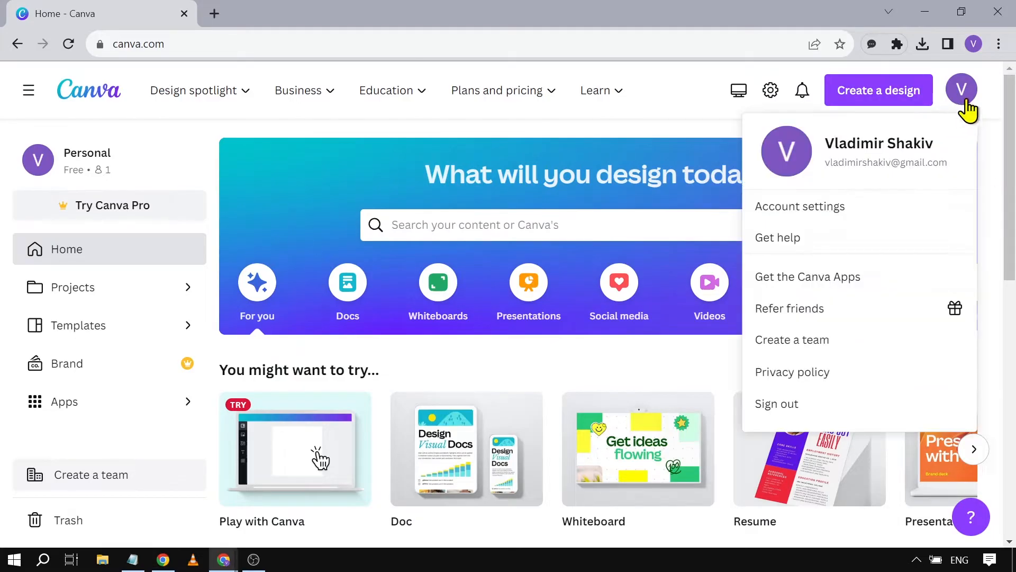
{"action": "left_click", "coordinate": [473, 225]}
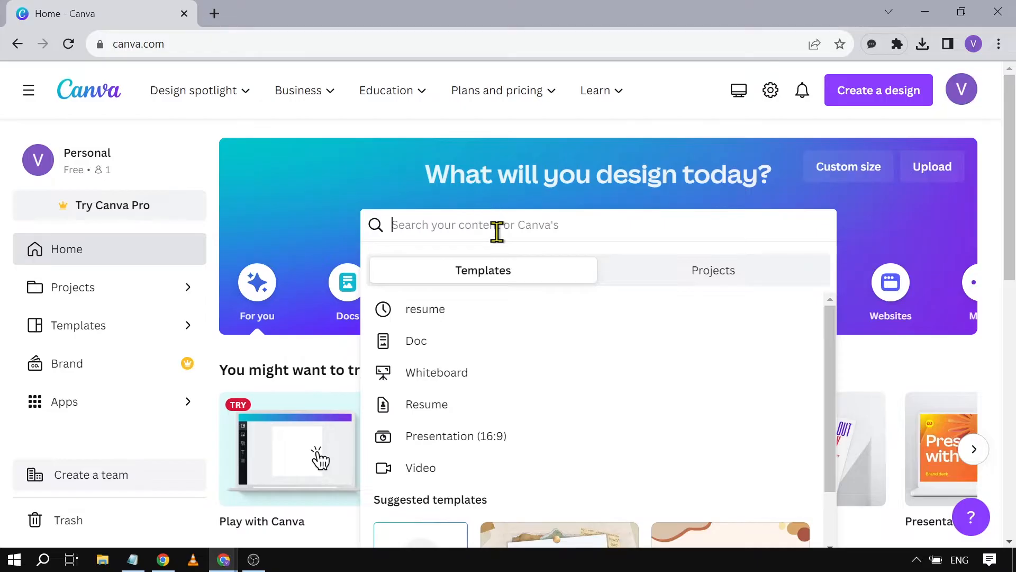
{"action": "type", "text": "resume"}
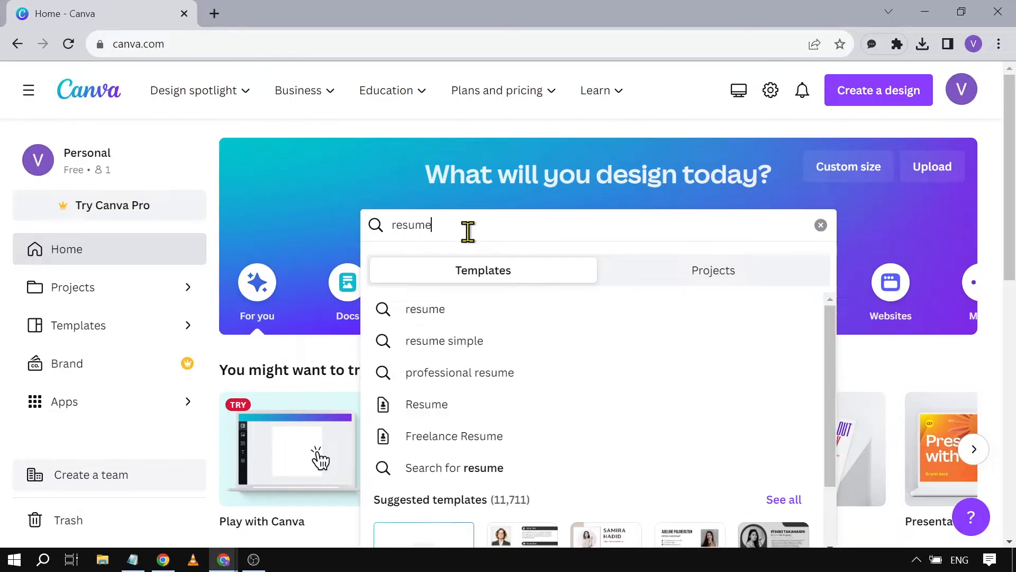
{"action": "mouse_move", "coordinate": [426, 405]}
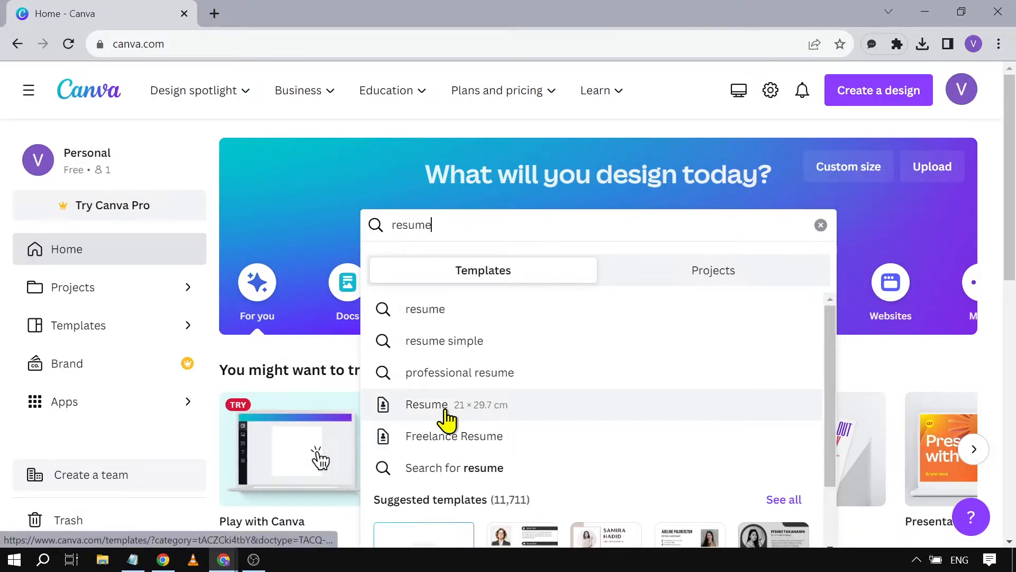
{"action": "mouse_move", "coordinate": [460, 443]}
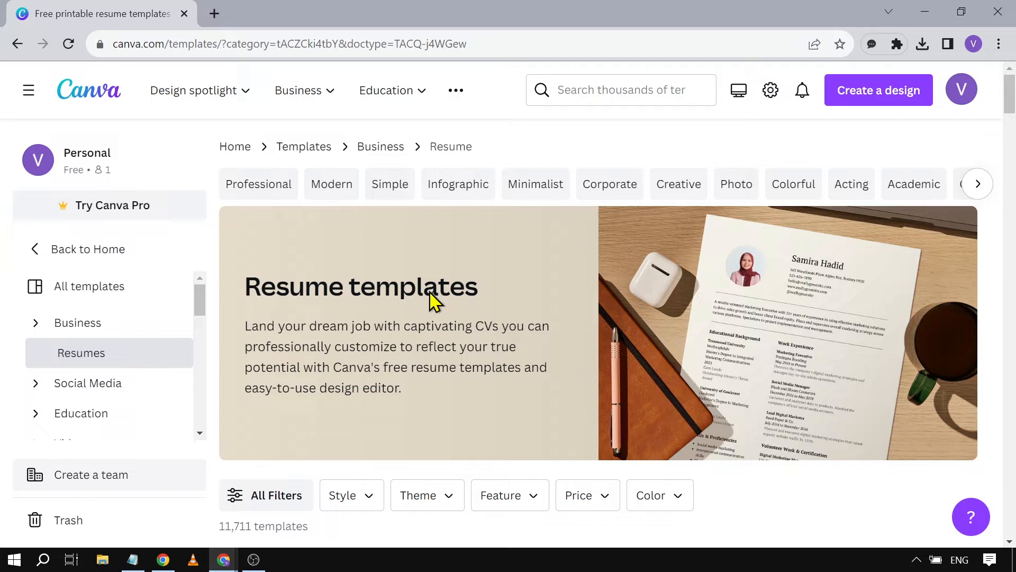
{"action": "mouse_move", "coordinate": [257, 184]}
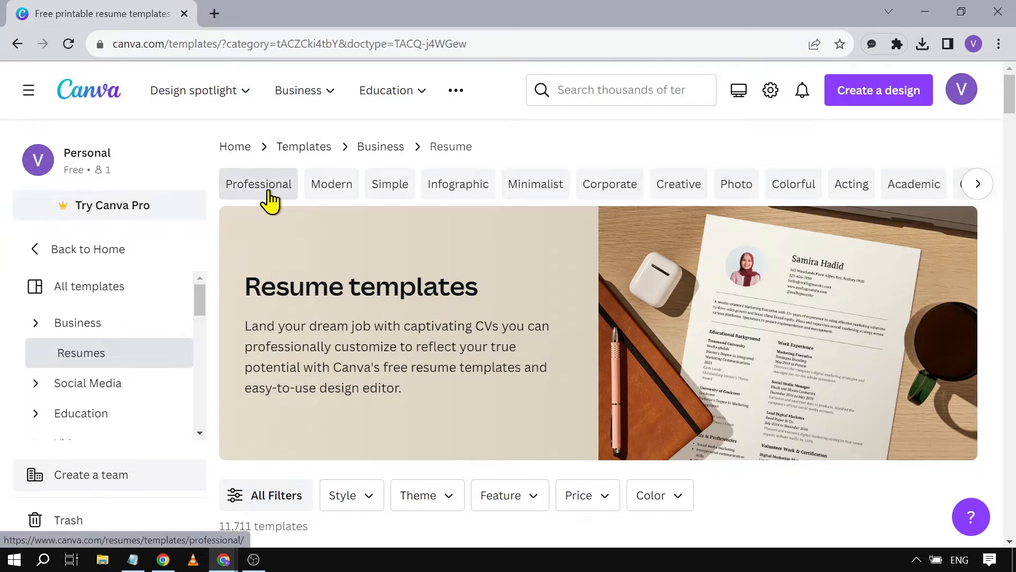
{"action": "mouse_move", "coordinate": [331, 184]}
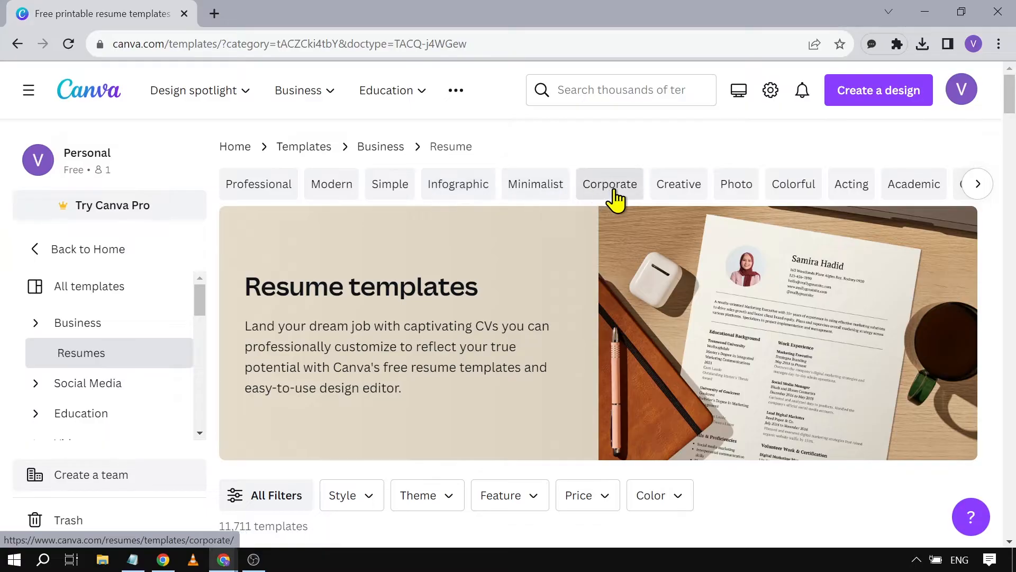
Browse the resume gallery and open the Black White Minimalist CV Resume preview.
{"action": "scroll", "scroll_direction": "down", "scroll_amount": 3}
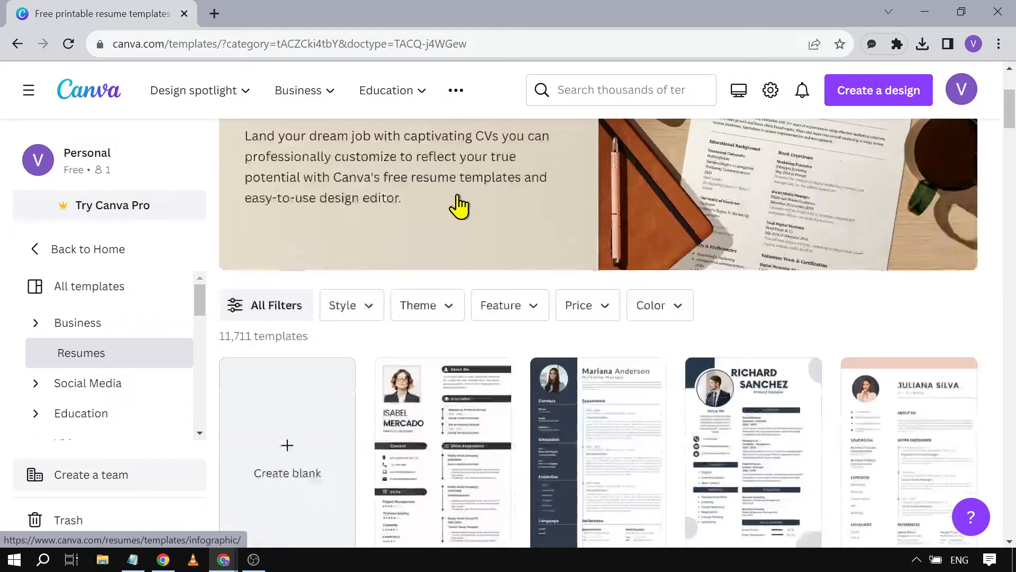
{"action": "scroll", "scroll_direction": "down", "scroll_amount": 3}
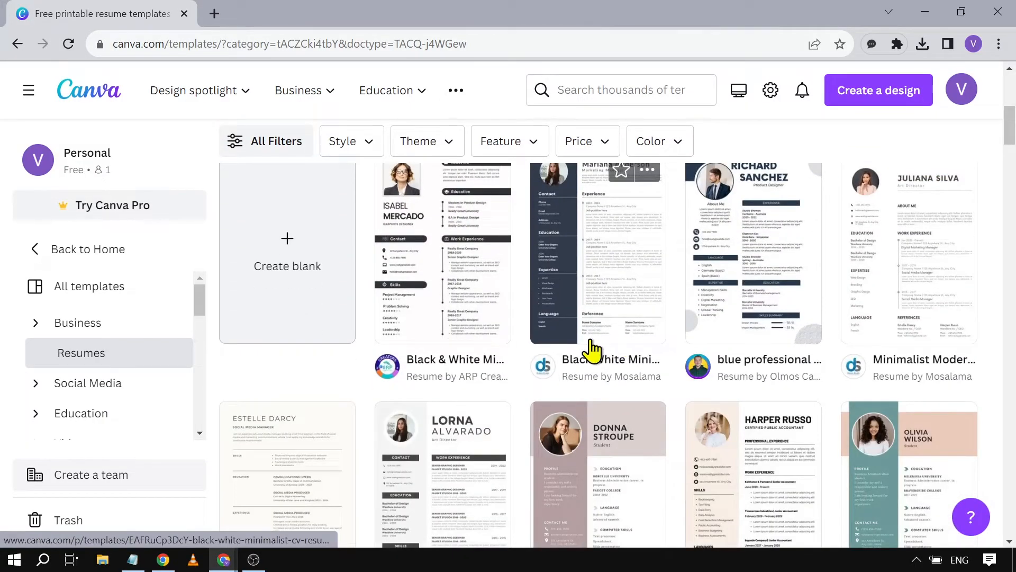
{"action": "scroll", "scroll_direction": "up", "scroll_amount": 3}
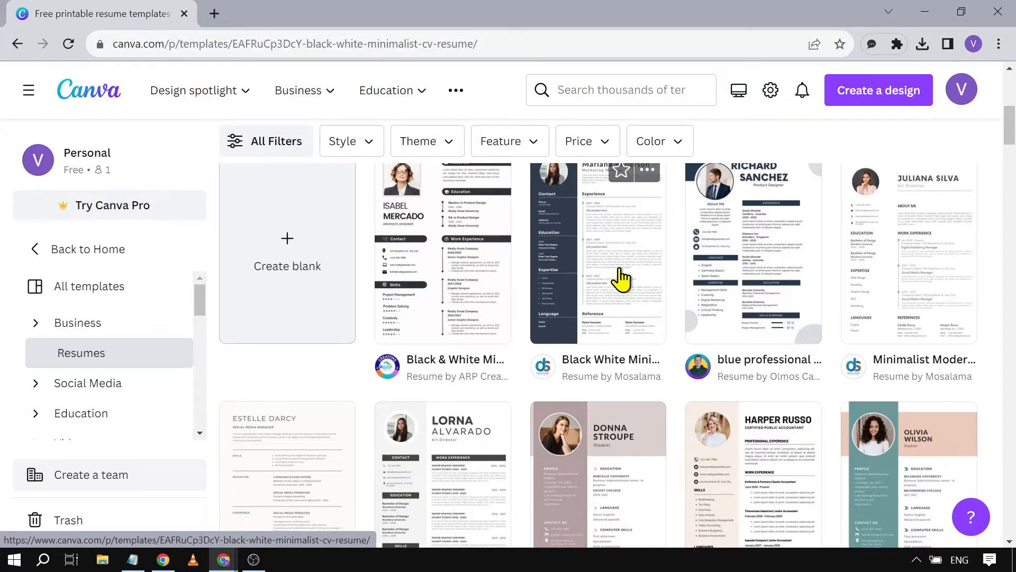
{"action": "left_click", "coordinate": [595, 253]}
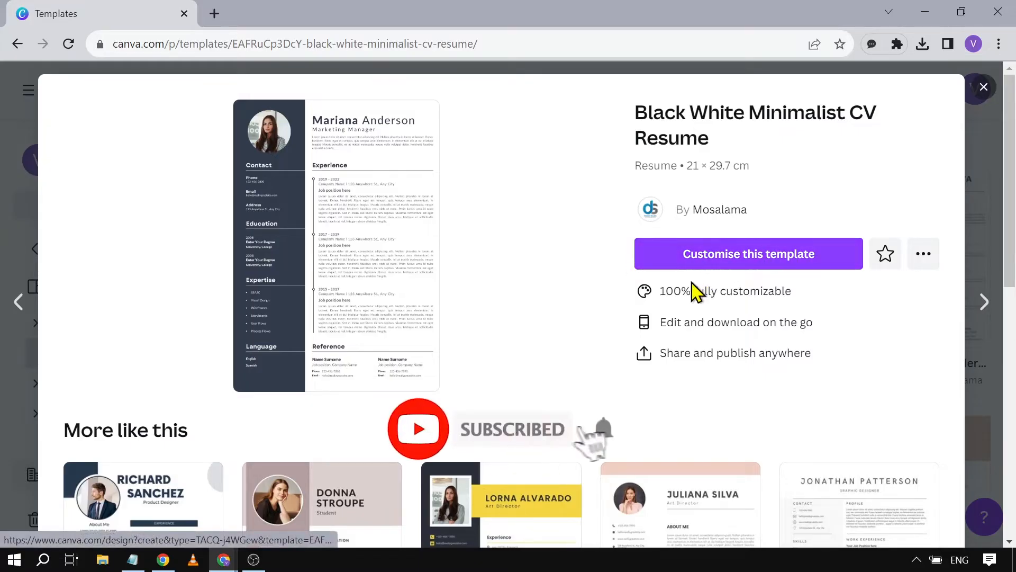
{"action": "mouse_move", "coordinate": [791, 305]}
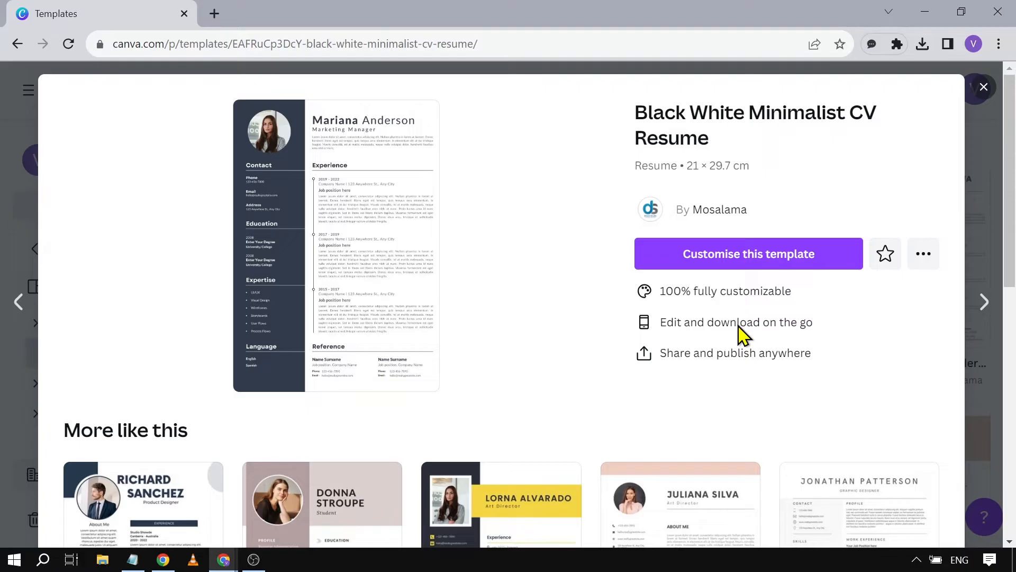
{"action": "mouse_move", "coordinate": [738, 369]}
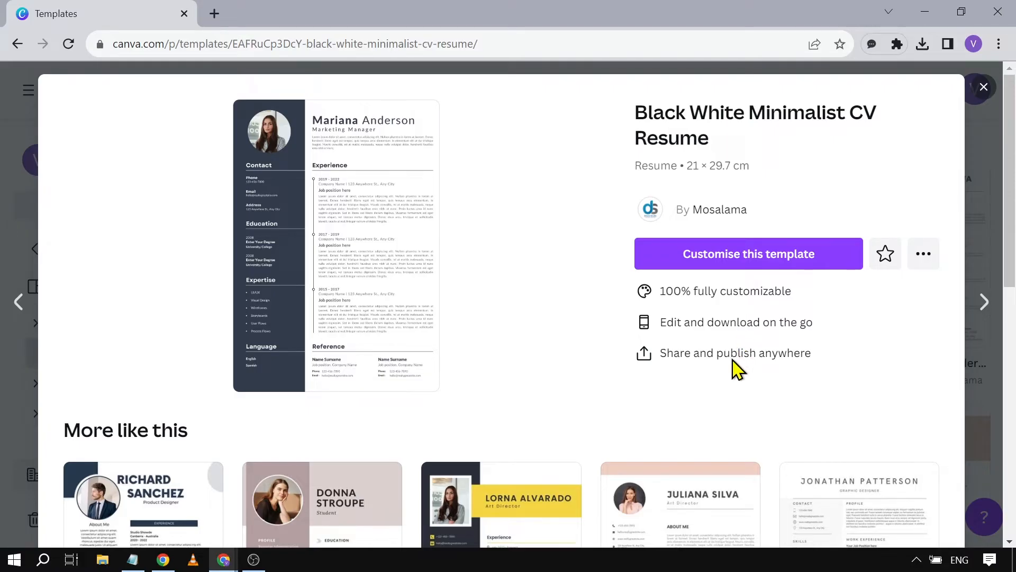
{"action": "mouse_move", "coordinate": [748, 254]}
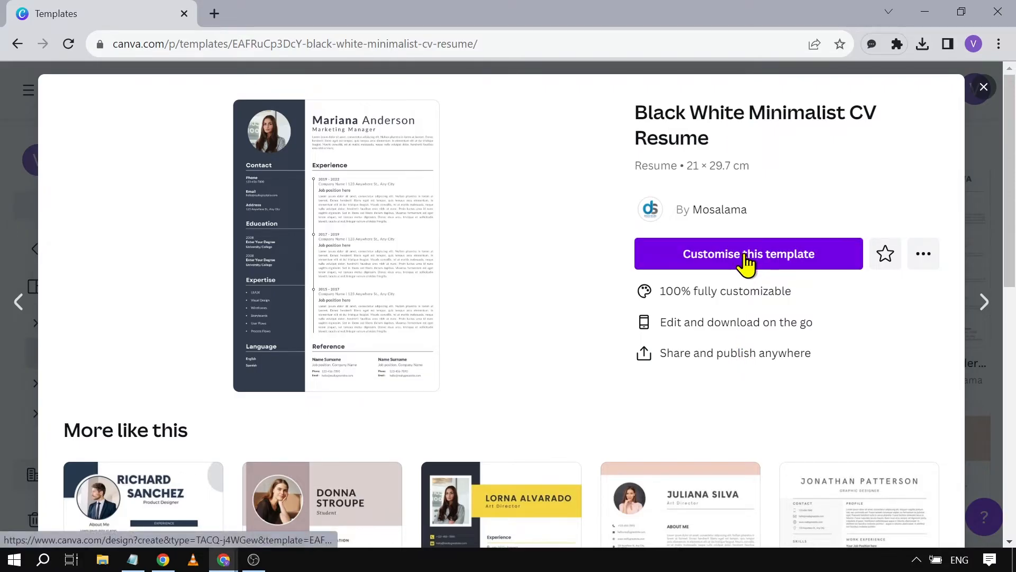
Open the Black White Minimalist CV Resume as an editable copy with 'Customise this template'.
{"action": "left_click", "coordinate": [749, 254]}
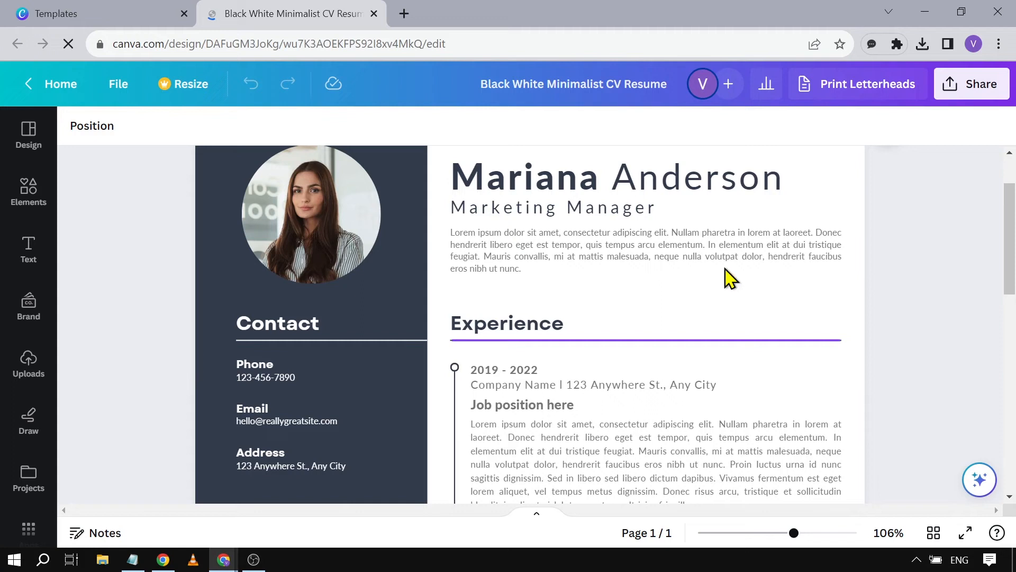
Change the name heading from 'Mariana Anderson' to 'Vladimir Shakiv'.
{"action": "left_click", "coordinate": [615, 177]}
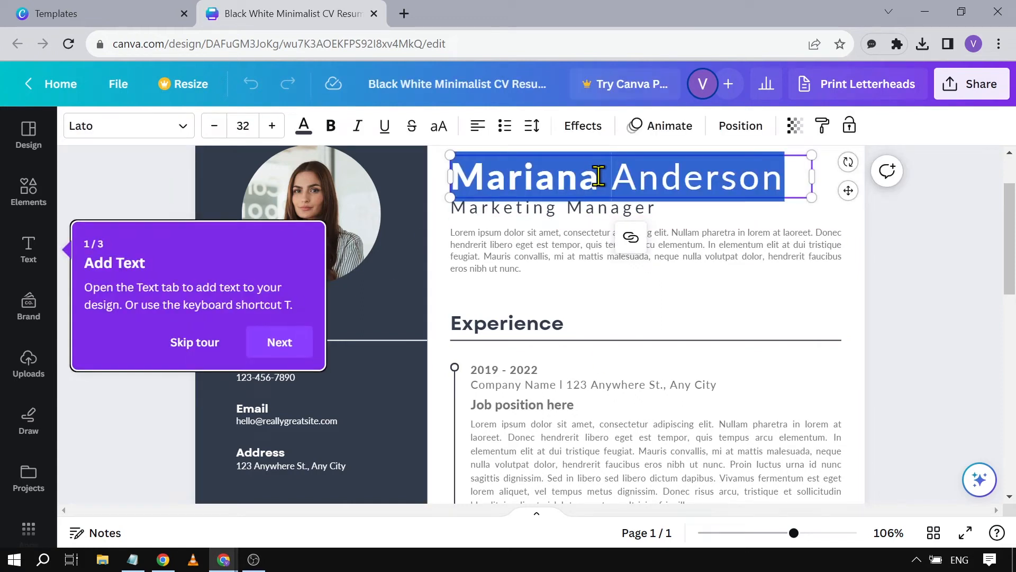
{"action": "type", "text": "VI"}
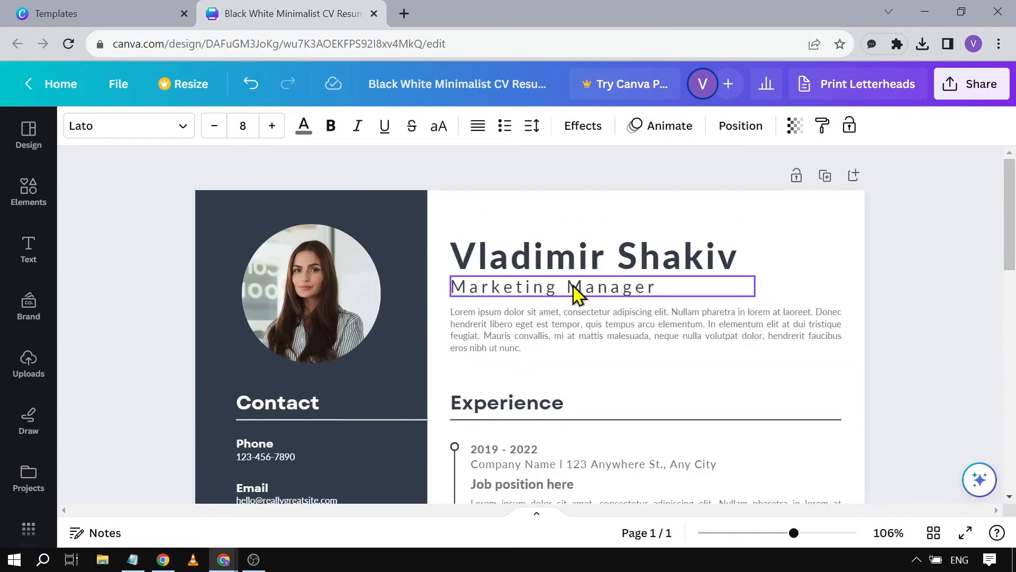
{"action": "left_click", "coordinate": [28, 250]}
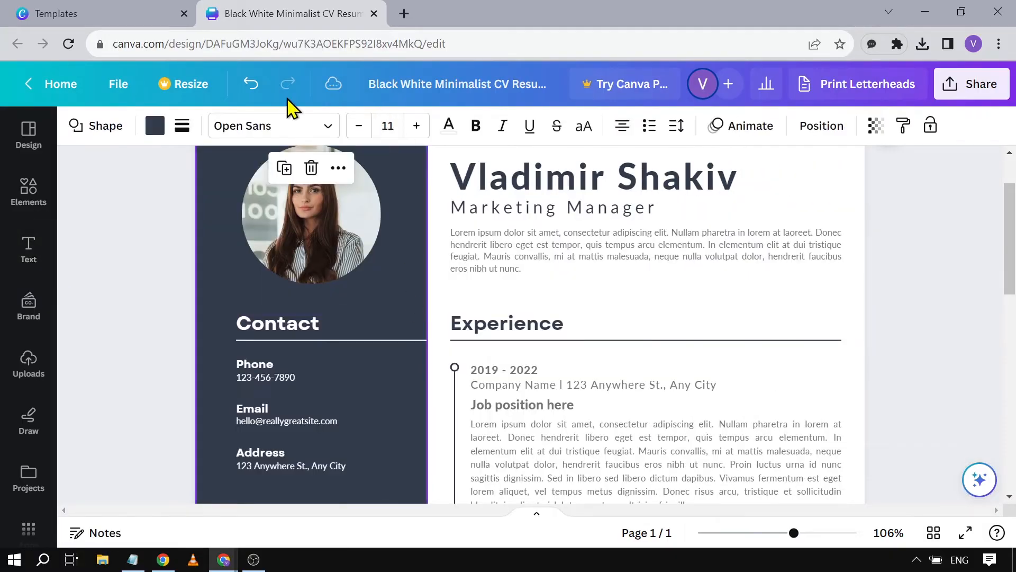
Recolour the selected sidebar shape to a default gray and deselect it.
{"action": "left_click", "coordinate": [154, 125]}
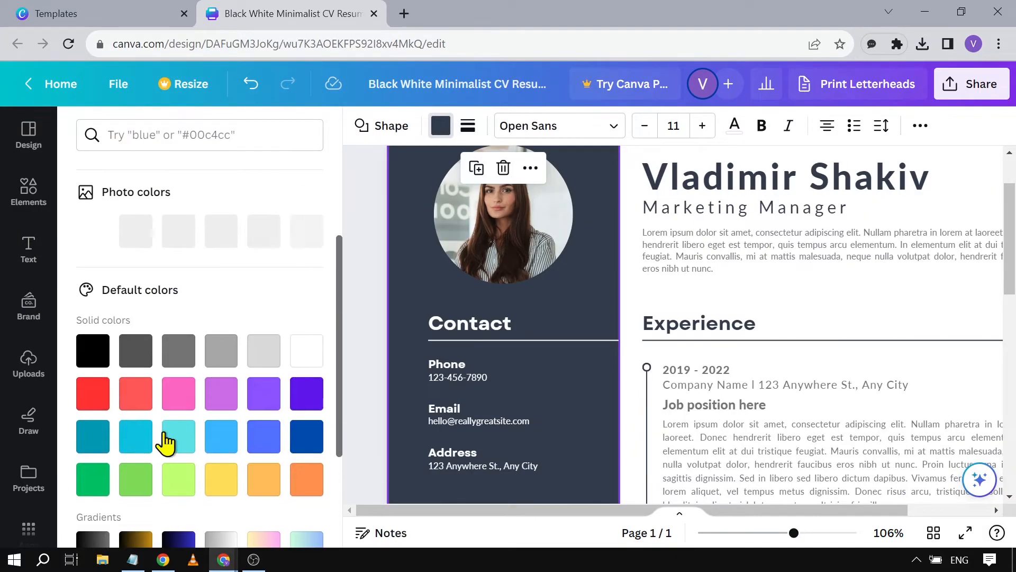
{"action": "mouse_move", "coordinate": [220, 478]}
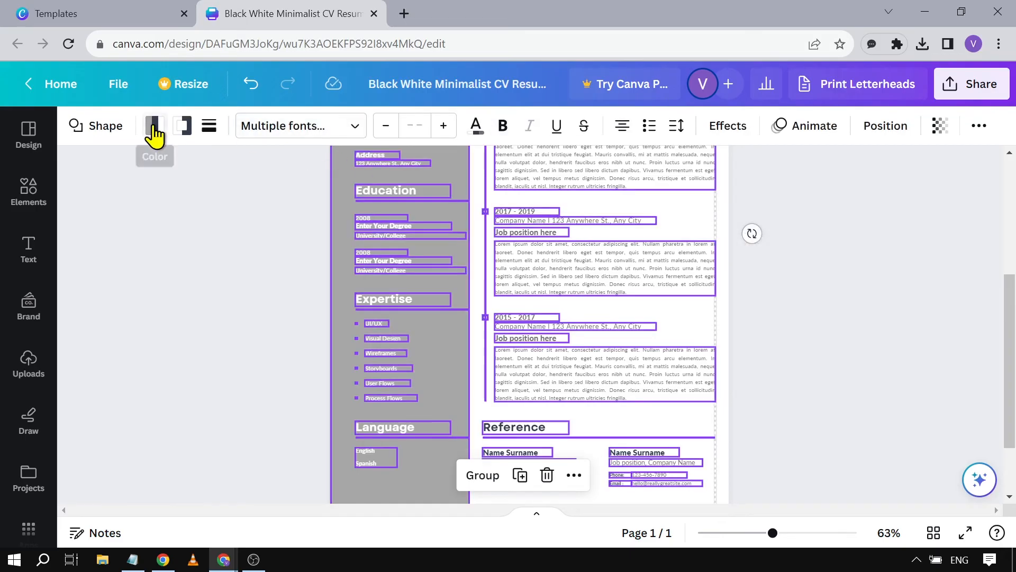
{"action": "left_click", "coordinate": [154, 125]}
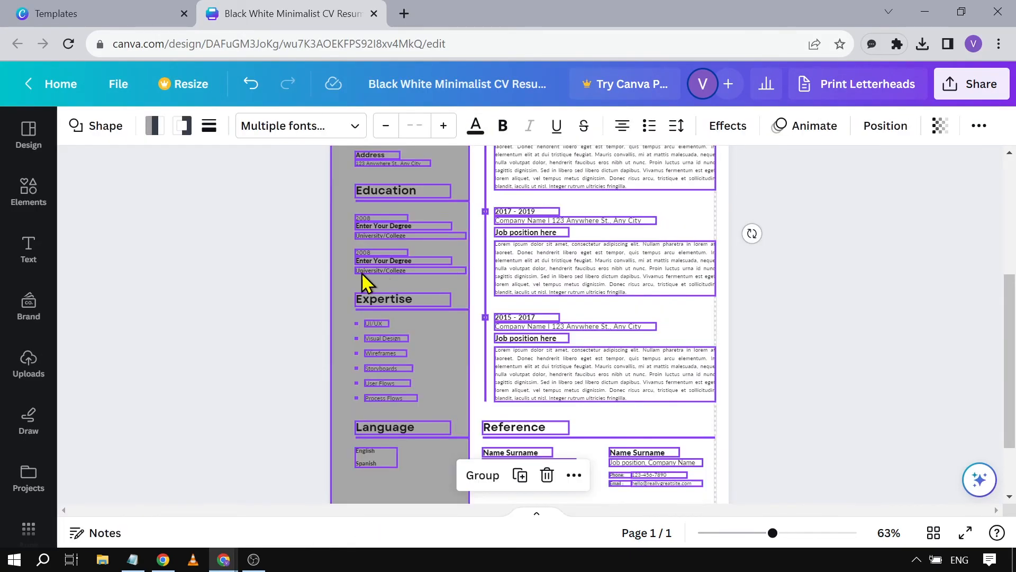
{"action": "left_click", "coordinate": [820, 227]}
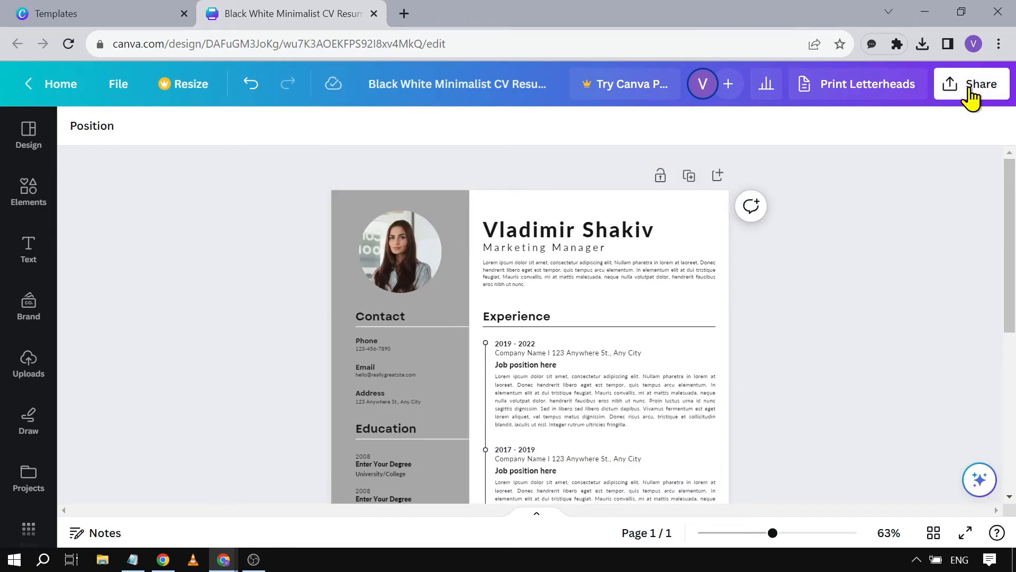
Open the Share panel's Download options, showing PDF Standard as the file type.
{"action": "left_click", "coordinate": [980, 84]}
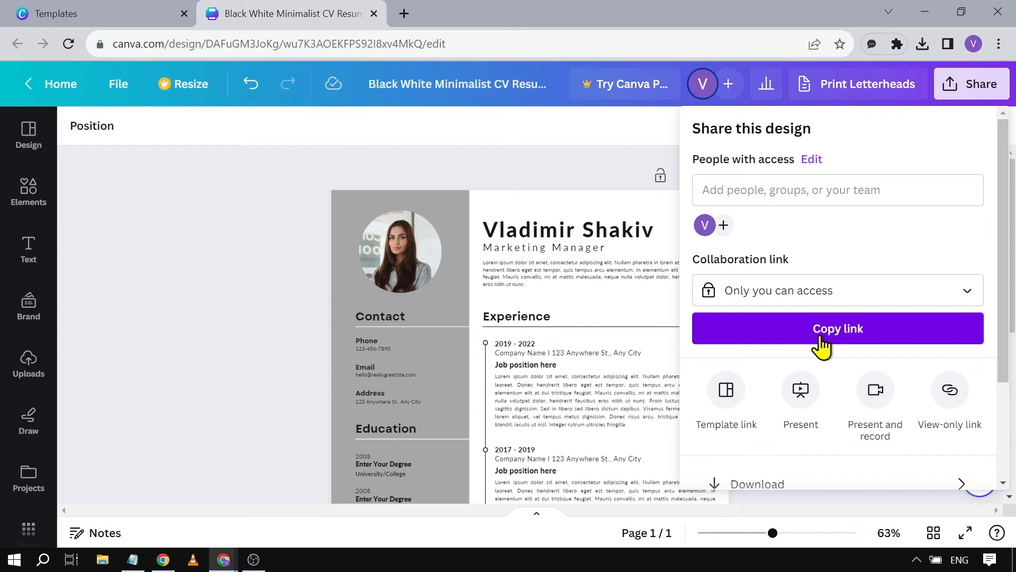
{"action": "scroll", "scroll_direction": "down", "scroll_amount": 3}
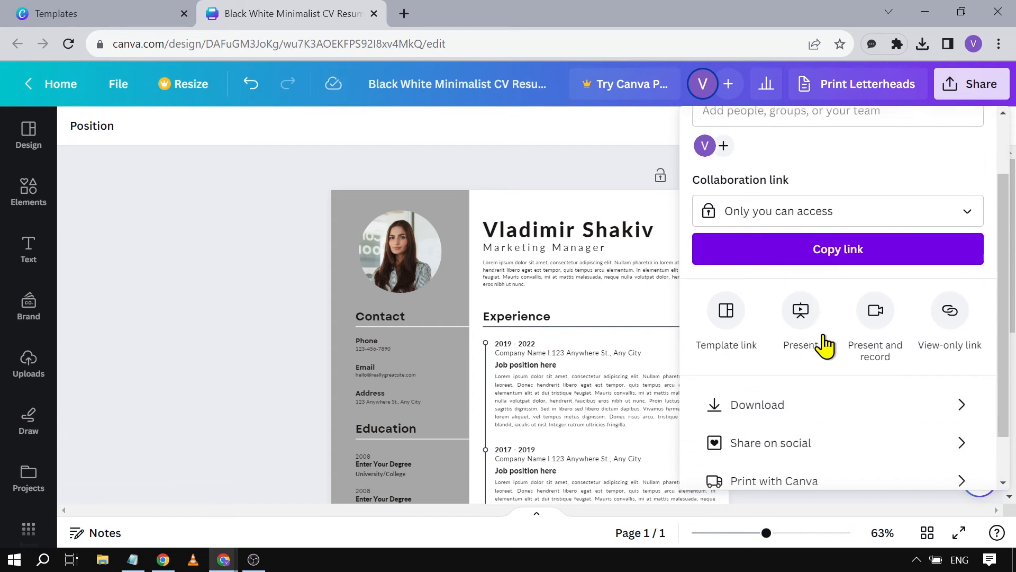
{"action": "left_click", "coordinate": [757, 405]}
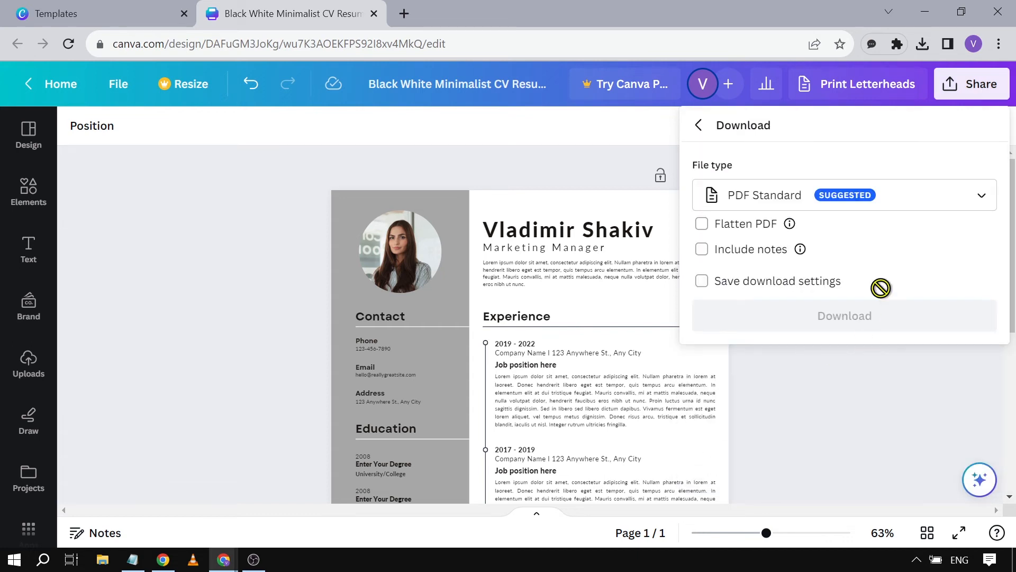
Subscribe to and like the YouTube tutorial video.
{"action": "left_click", "coordinate": [702, 223]}
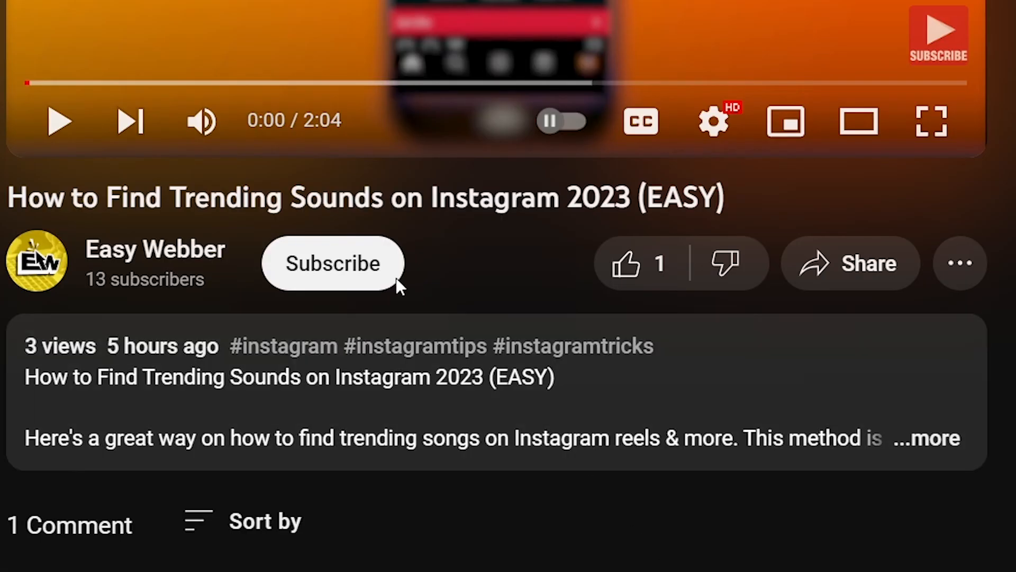
{"action": "left_click", "coordinate": [332, 263]}
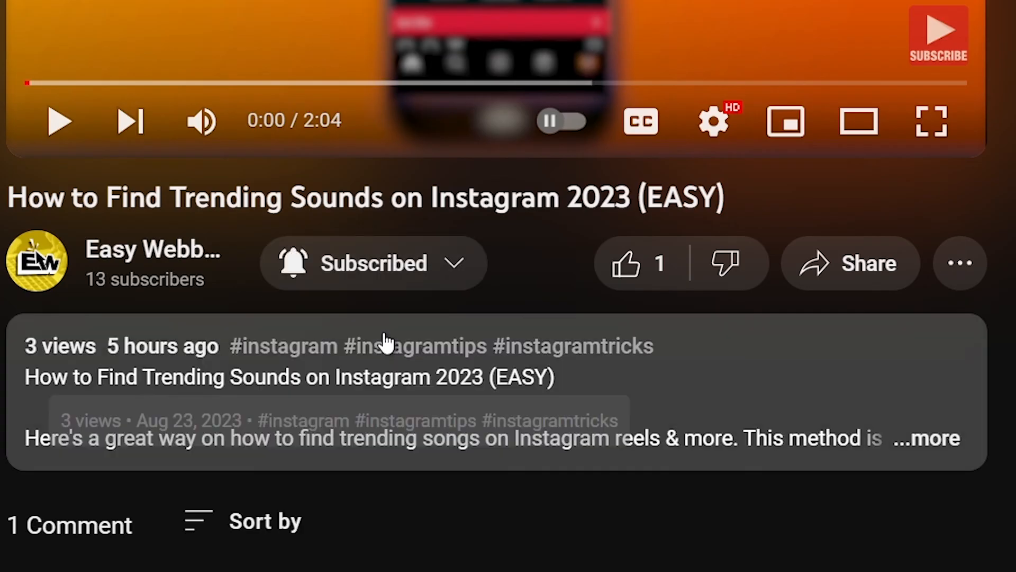
{"action": "left_click", "coordinate": [626, 263]}
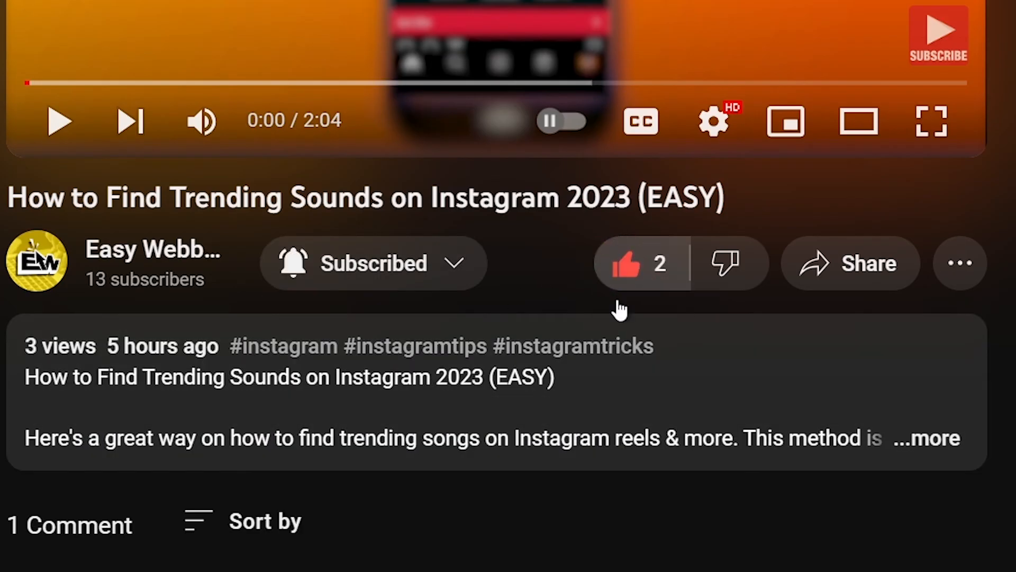